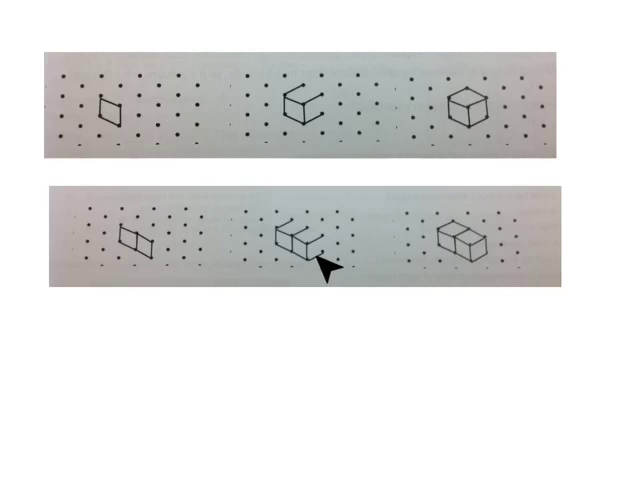
mouse_move(328, 278)
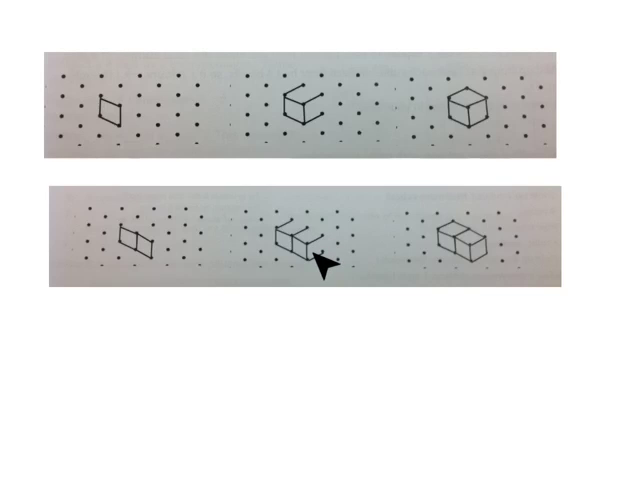
mouse_move(160, 270)
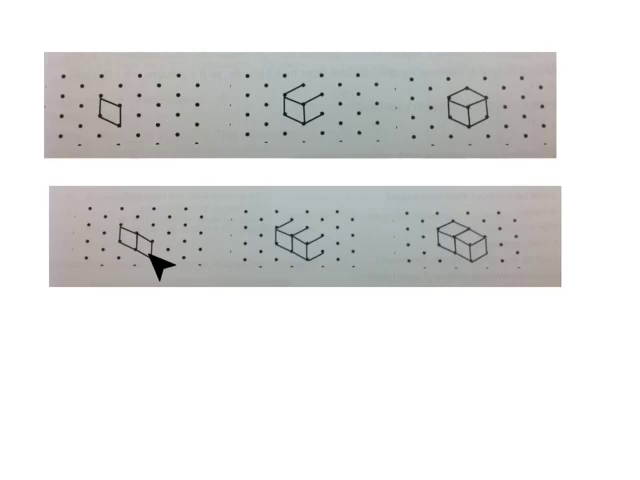
mouse_move(295, 245)
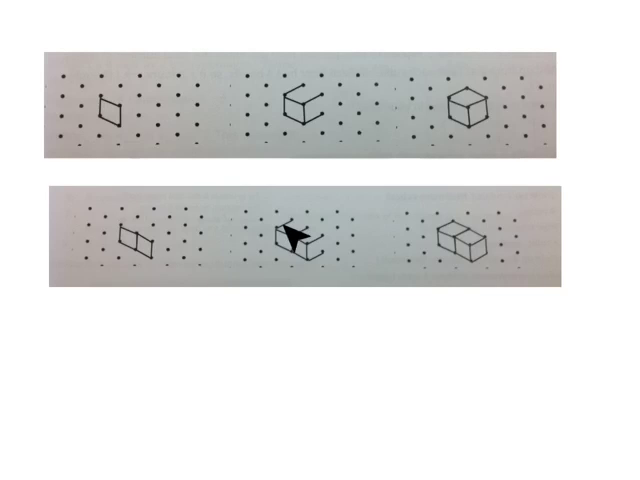
mouse_move(325, 262)
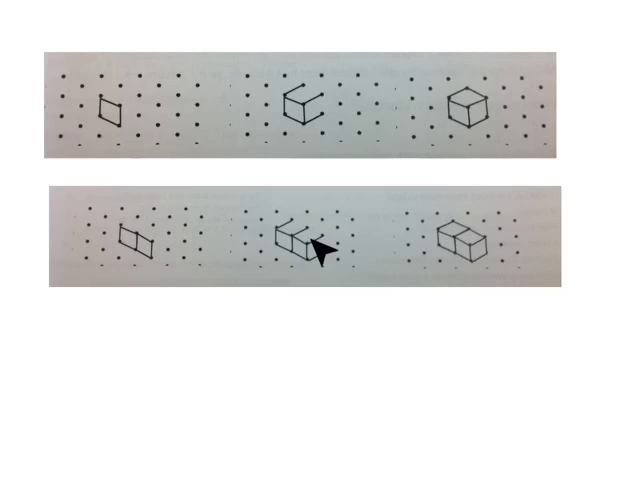
mouse_move(333, 290)
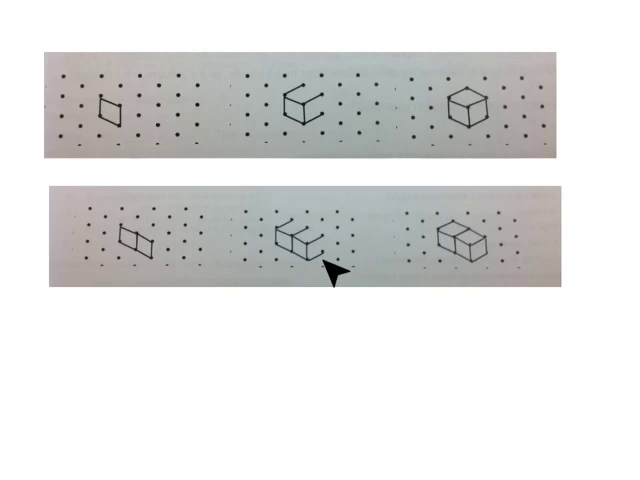
mouse_move(495, 280)
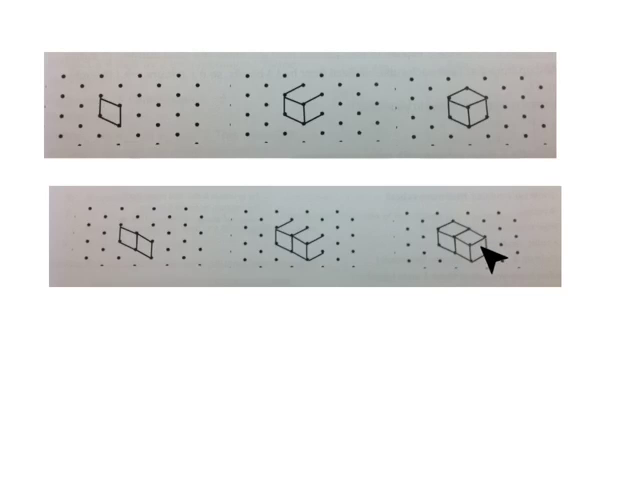